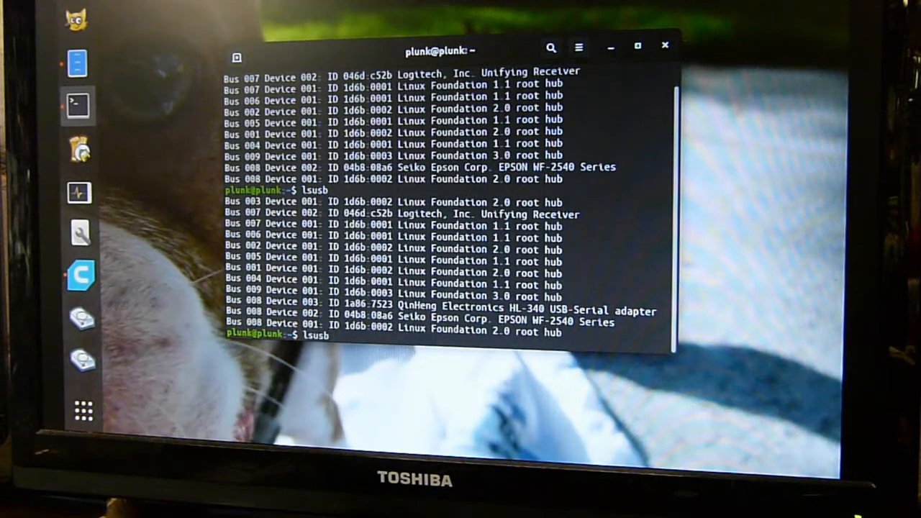
Run sudo apt-get upgrade -y, then start Nautilus as root from the terminal.
type("sudo apt-get upgrade -y")
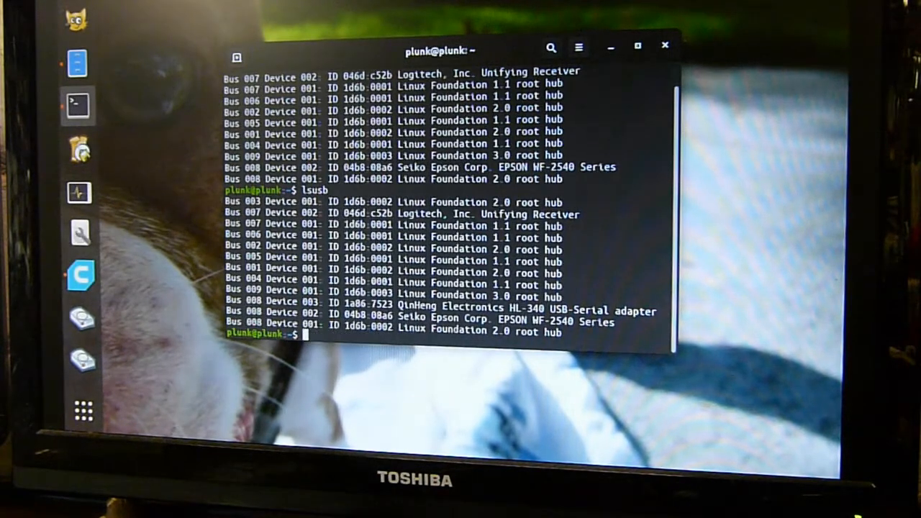
type("sudo nautilus")
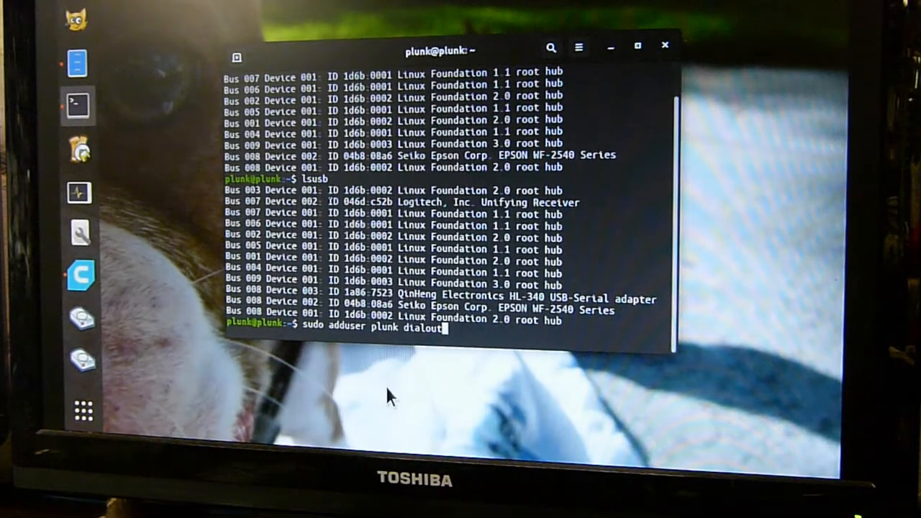
mouse_move(482, 342)
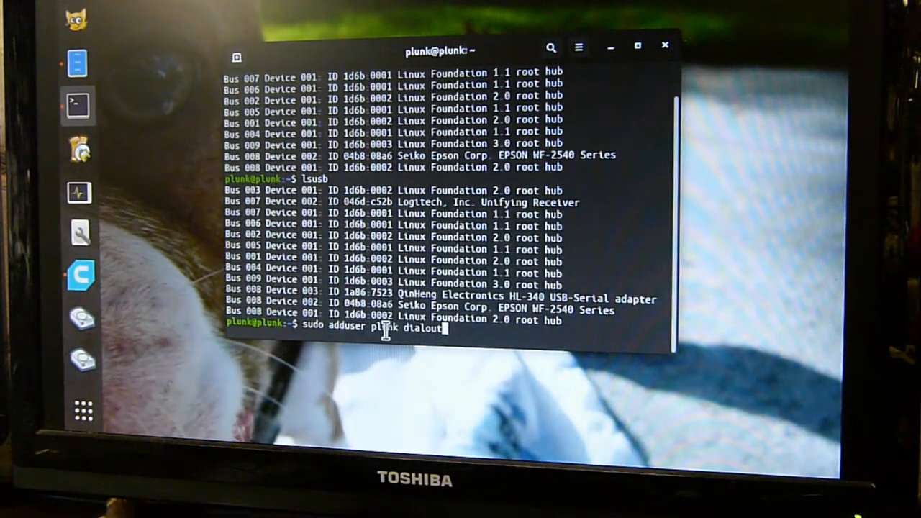
mouse_move(459, 385)
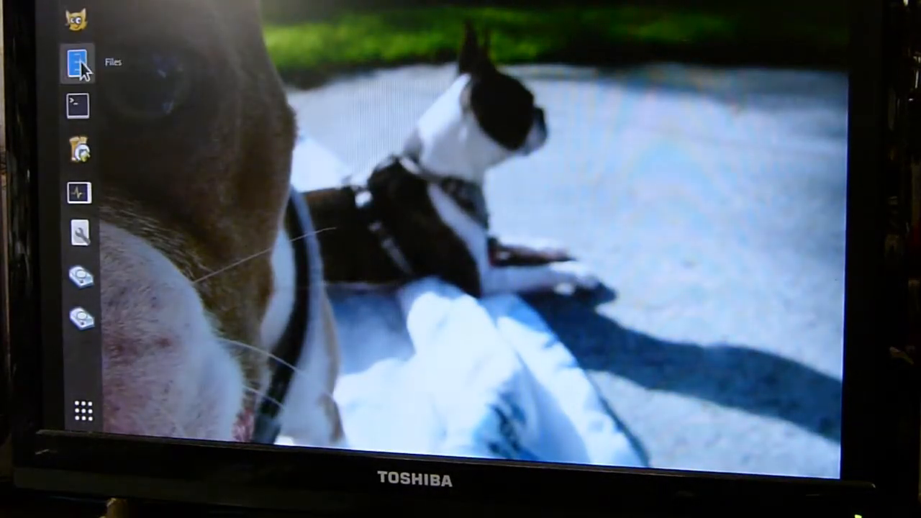
Launch Ultimaker_Cura-4.8.0.AppImage from the Desktop folder in GNOME Files.
left_click(73, 62)
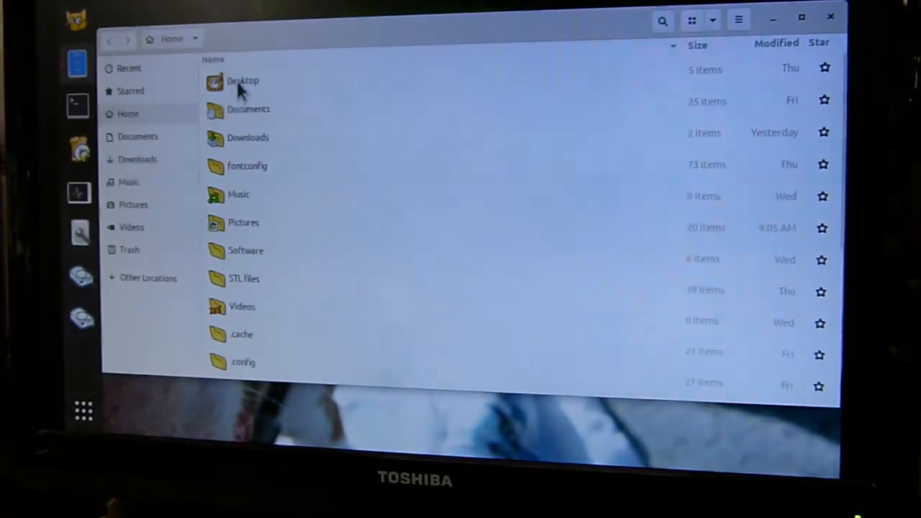
double_click(244, 81)
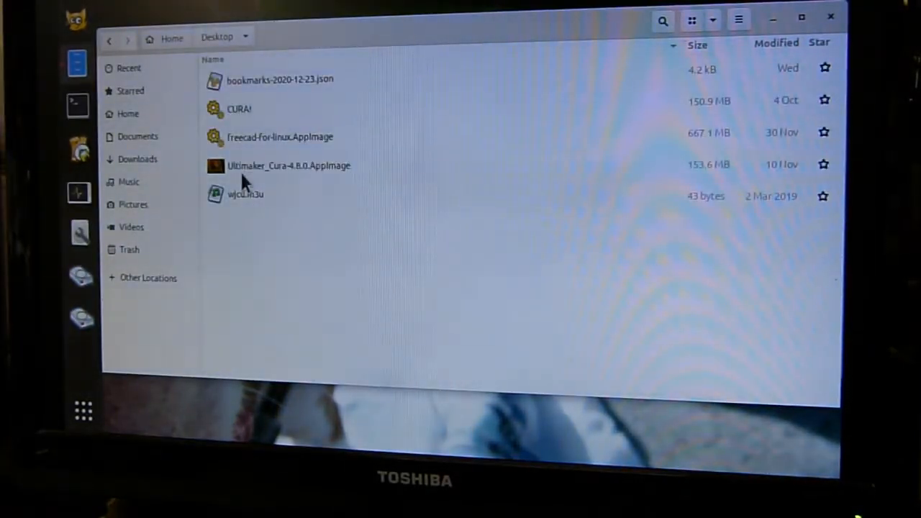
left_click(288, 166)
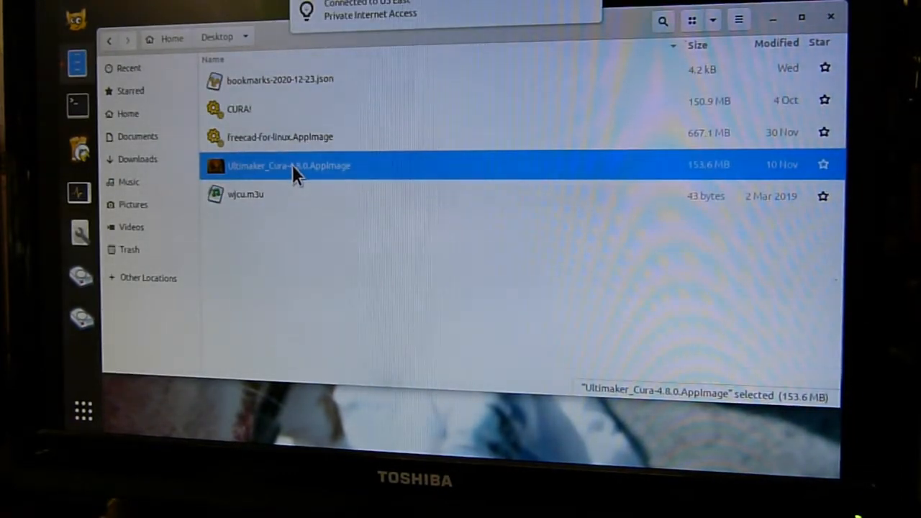
double_click(289, 166)
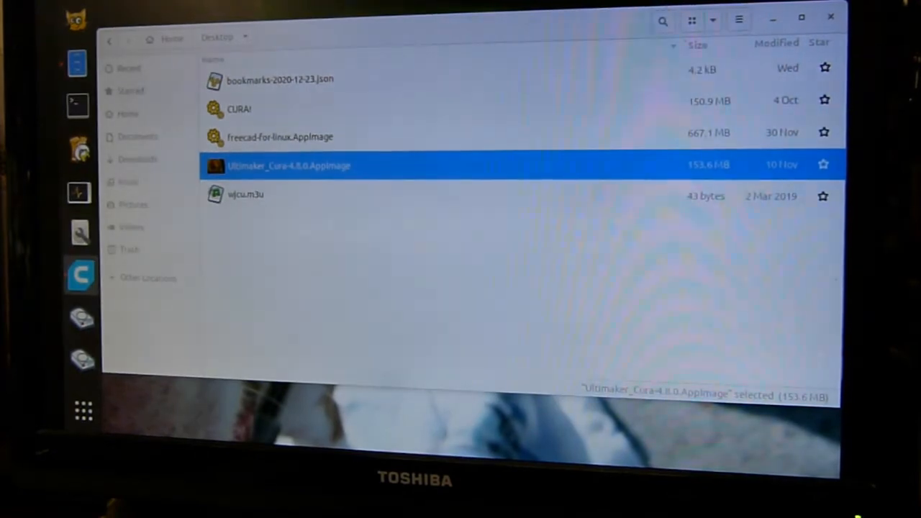
Show the Creality Ender-3 Pro monitor page with live extruder and build plate temperatures.
double_click(285, 164)
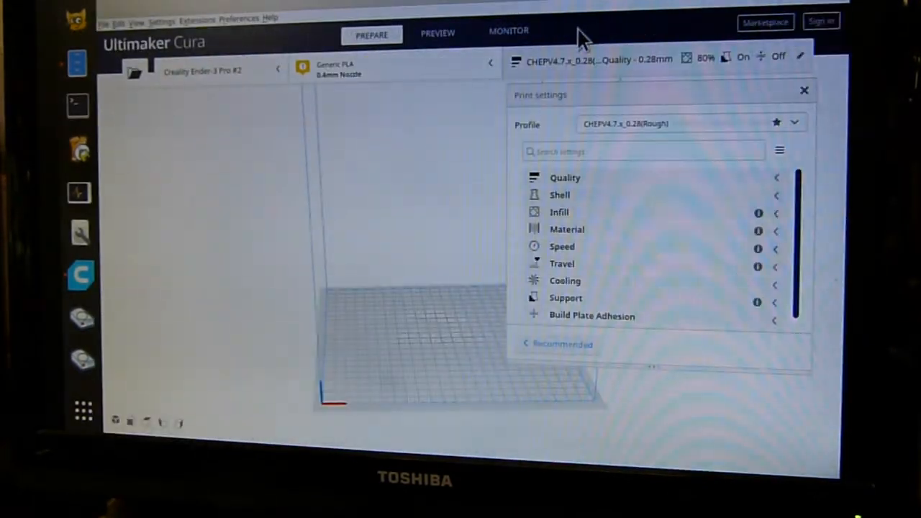
left_click(508, 31)
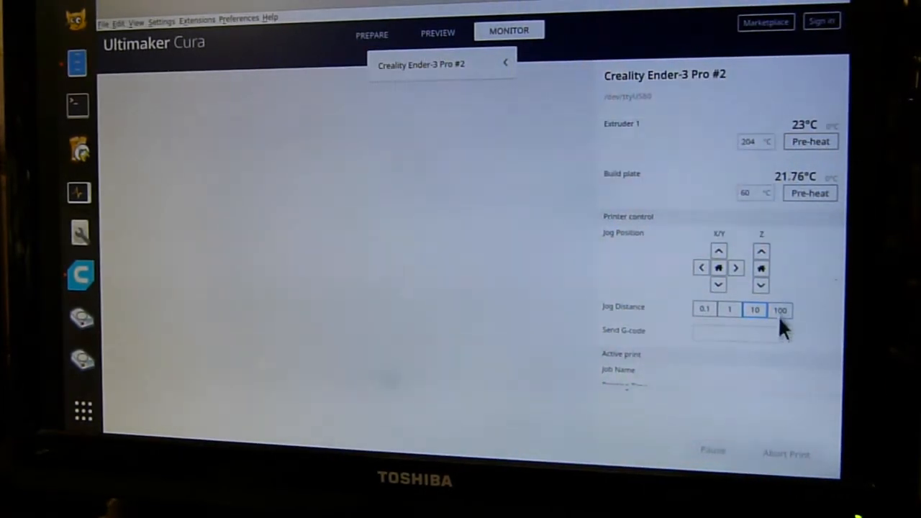
mouse_move(576, 322)
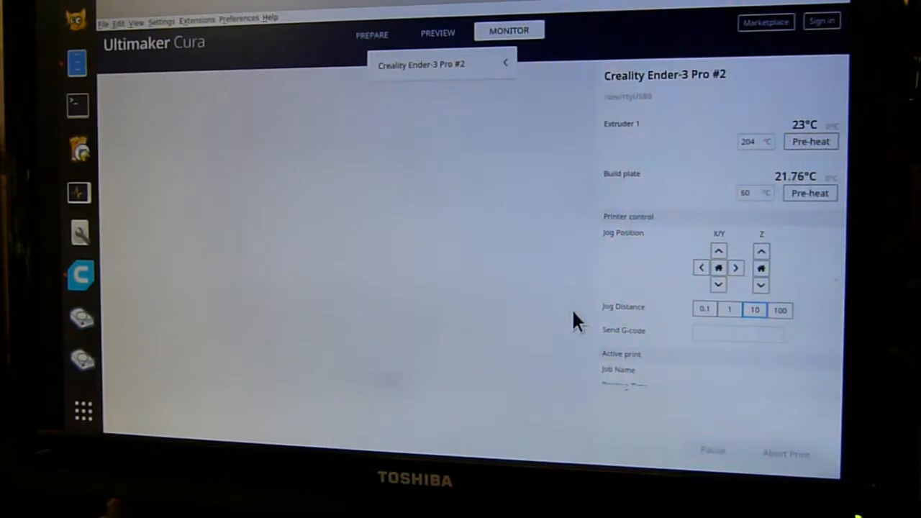